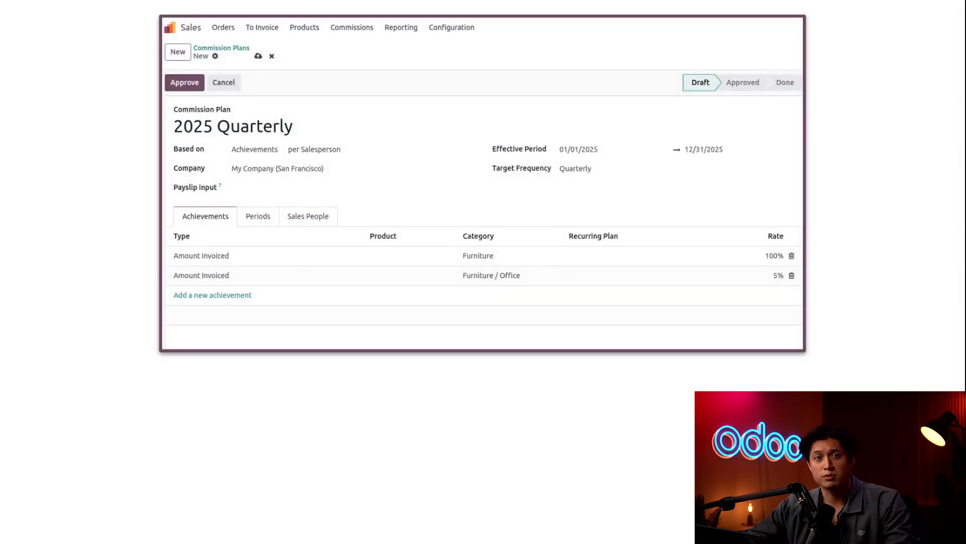
mouse_move(212, 1)
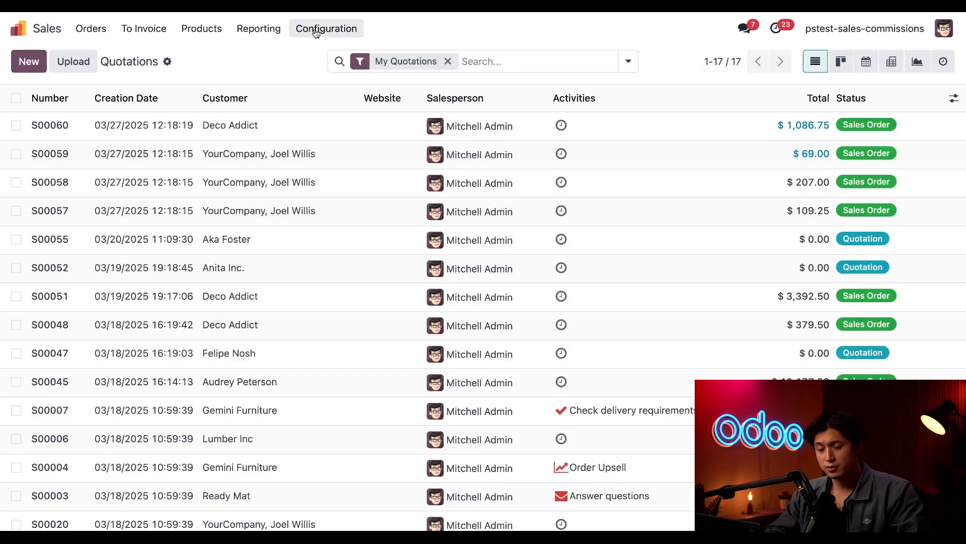
Step: Enable Commissions under Invoicing in Sales Settings and save
left_click(326, 28)
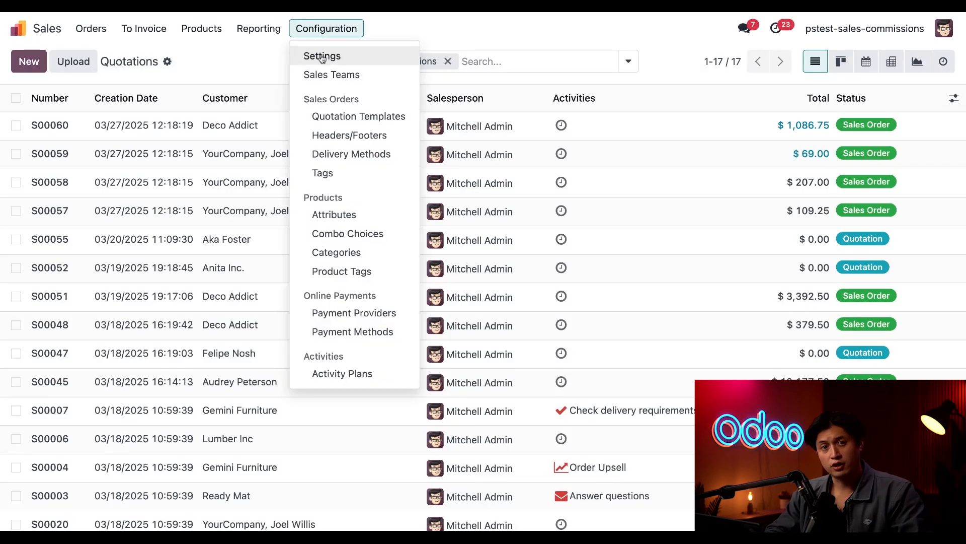
left_click(322, 56)
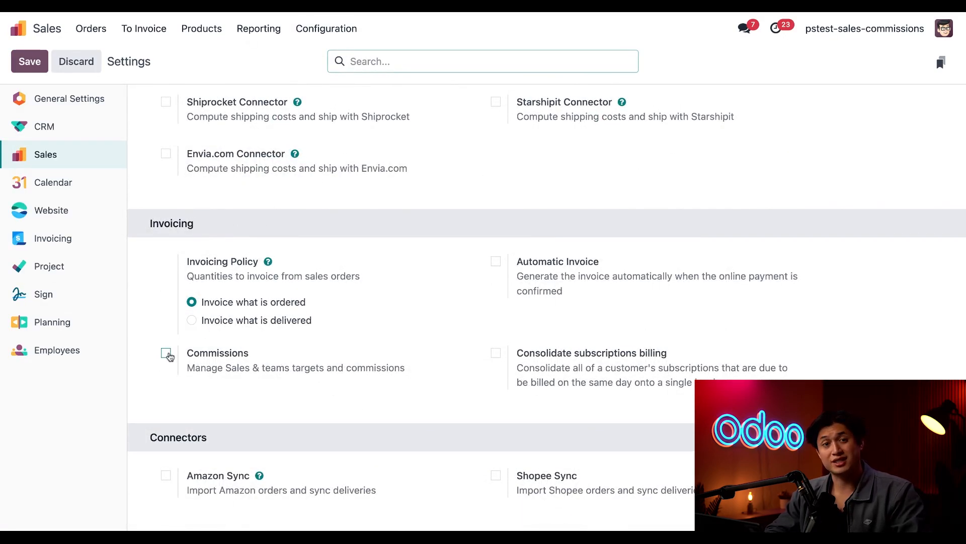
left_click(166, 353)
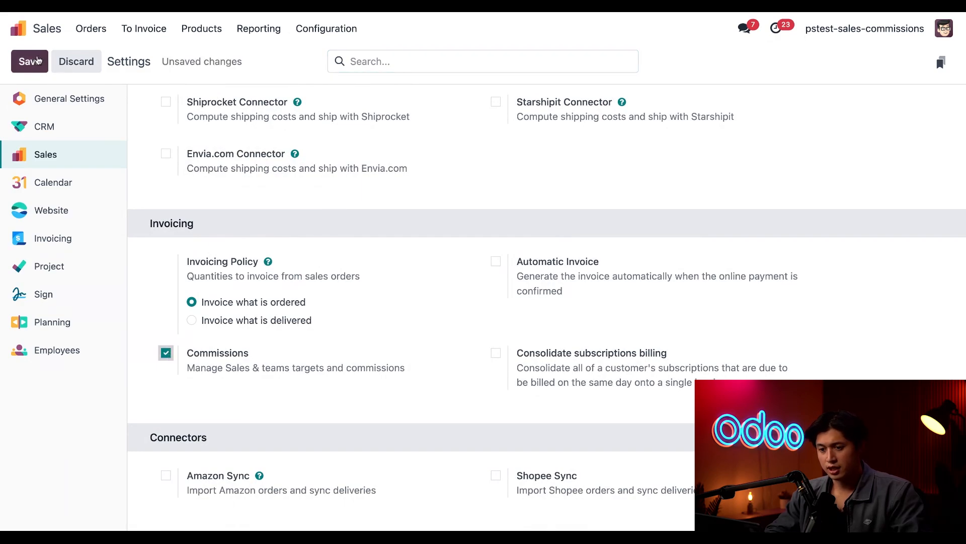
left_click(29, 61)
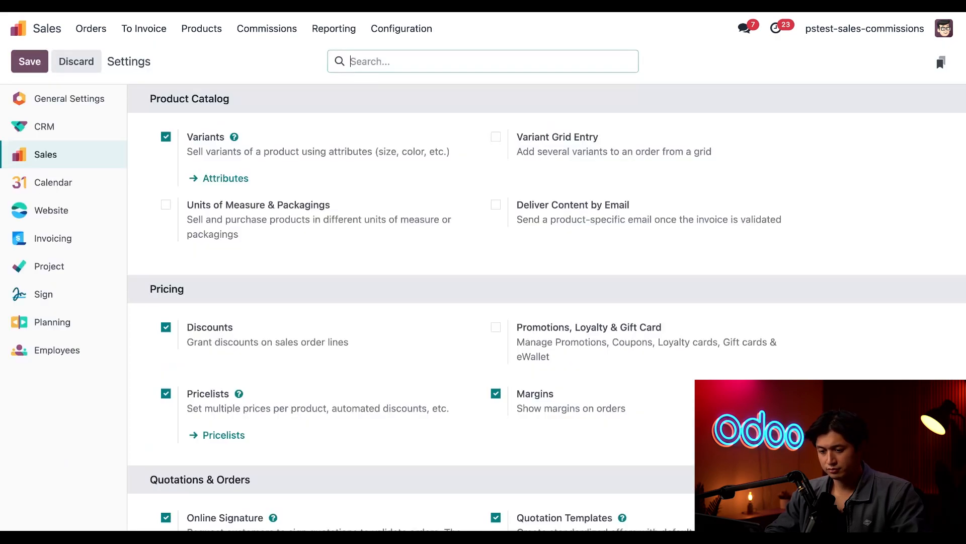
mouse_move(272, 42)
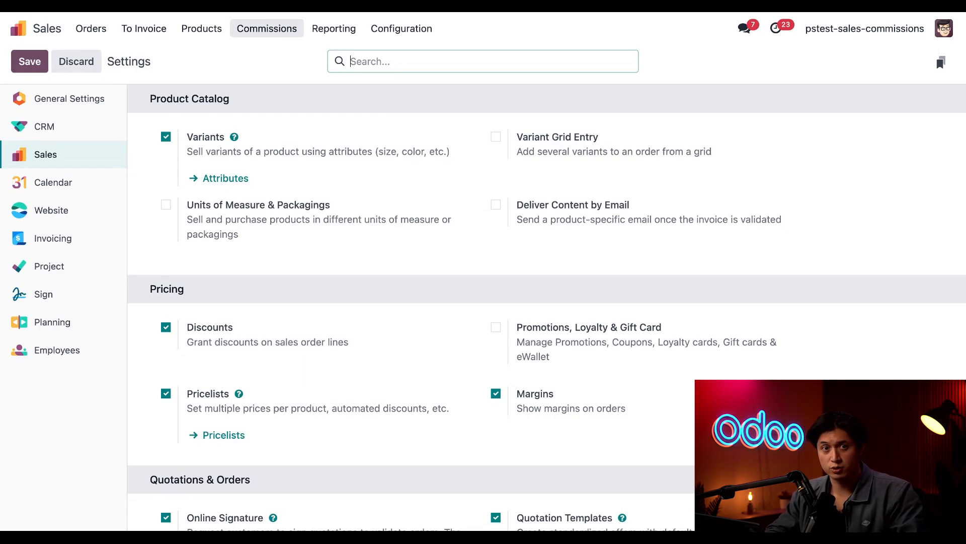
Step: Start a new commission plan from the Commission Plans list
left_click(266, 28)
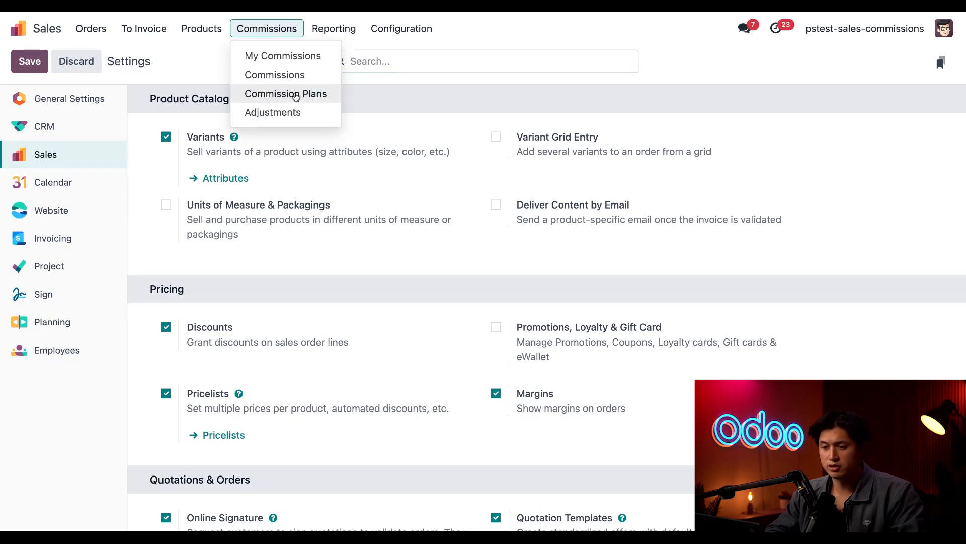
left_click(286, 94)
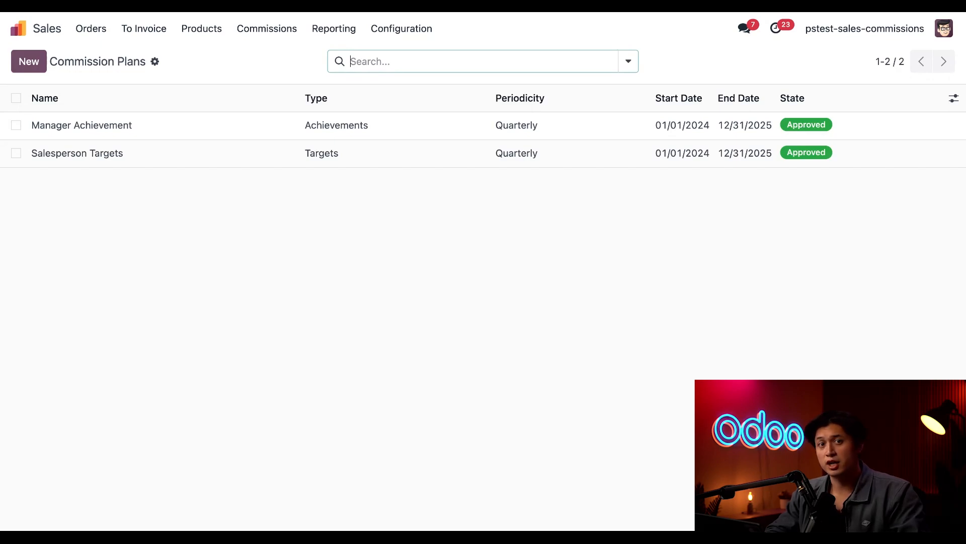
mouse_move(681, 284)
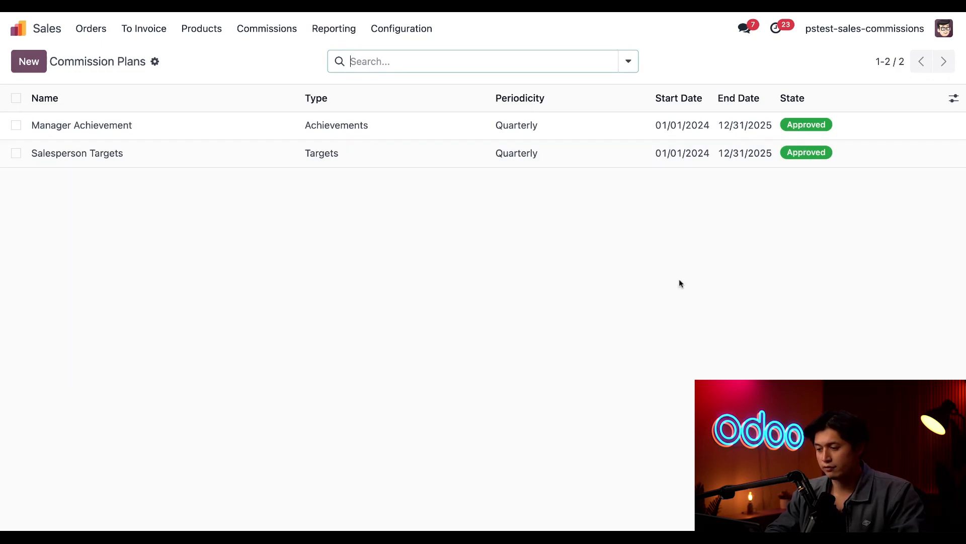
mouse_move(289, 240)
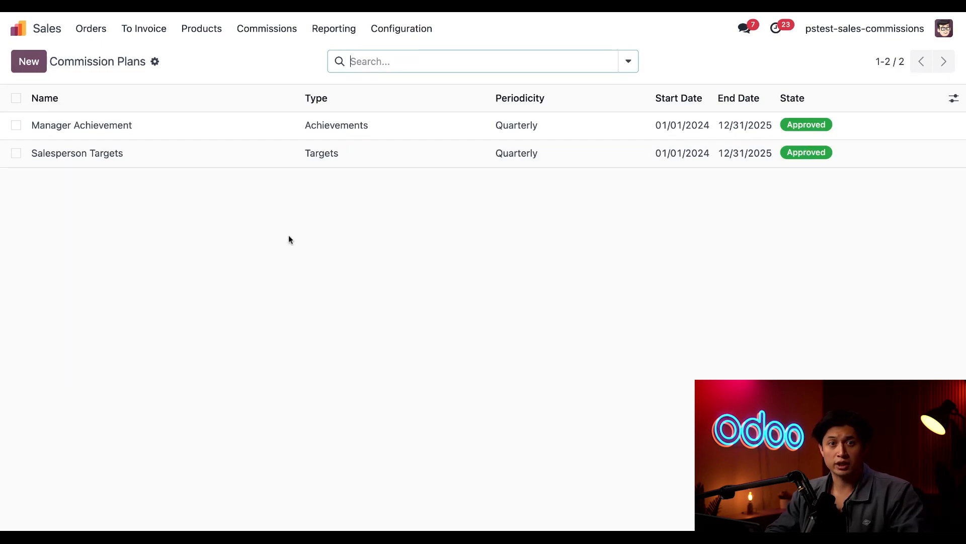
left_click(28, 61)
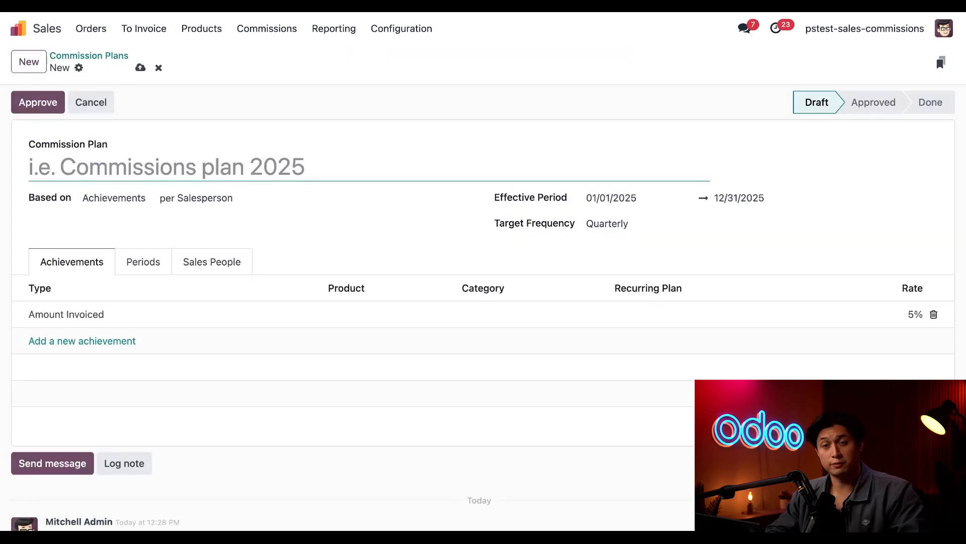
Step: Name the plan '2025 Quarterly'
type("2025 Quar")
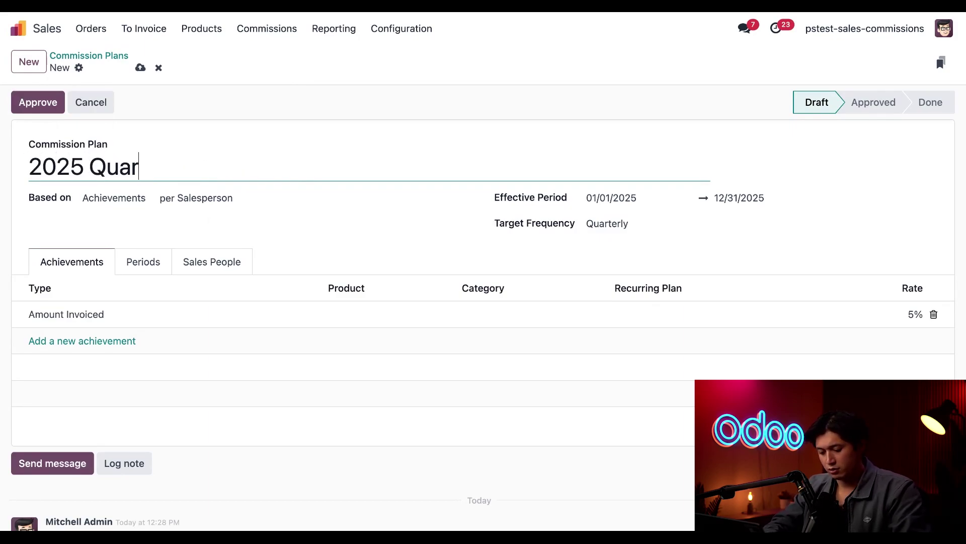
type("terly")
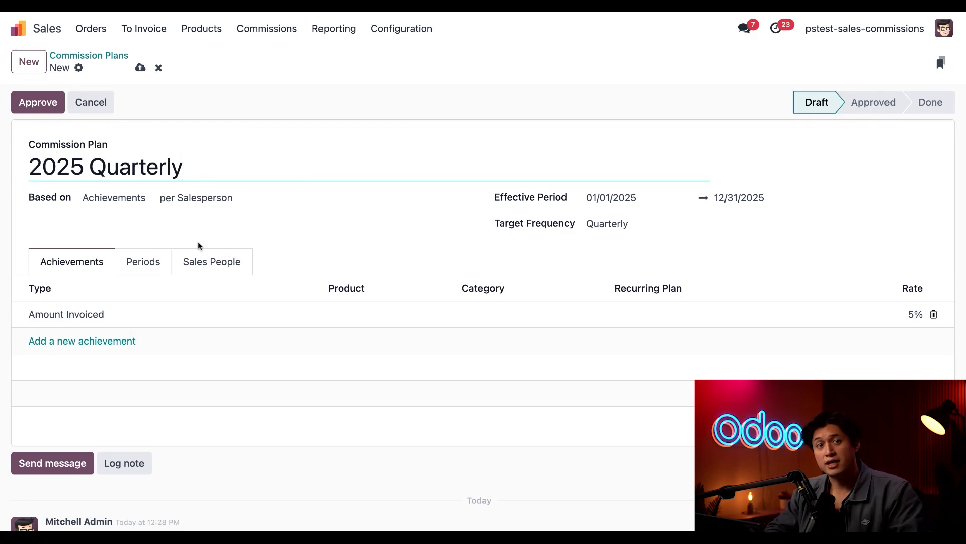
mouse_move(91, 216)
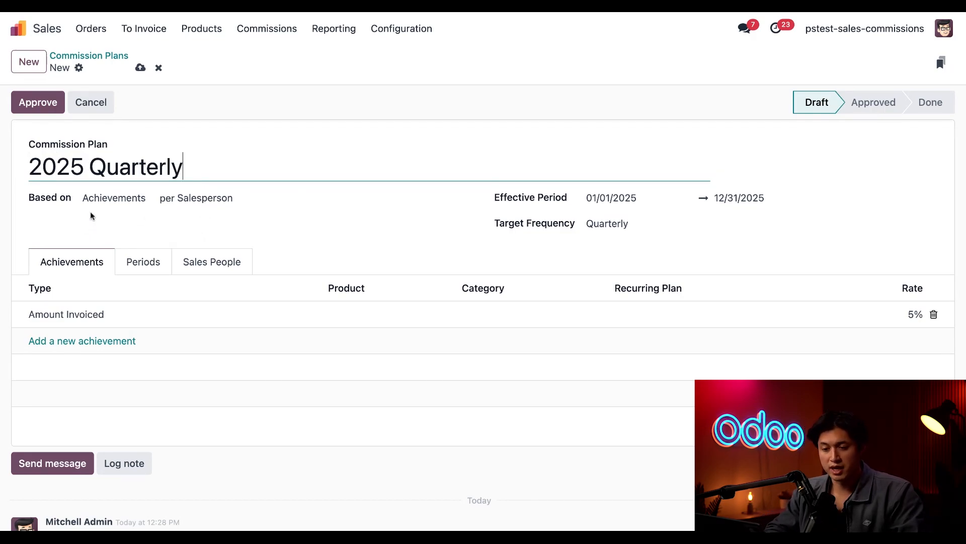
mouse_move(226, 229)
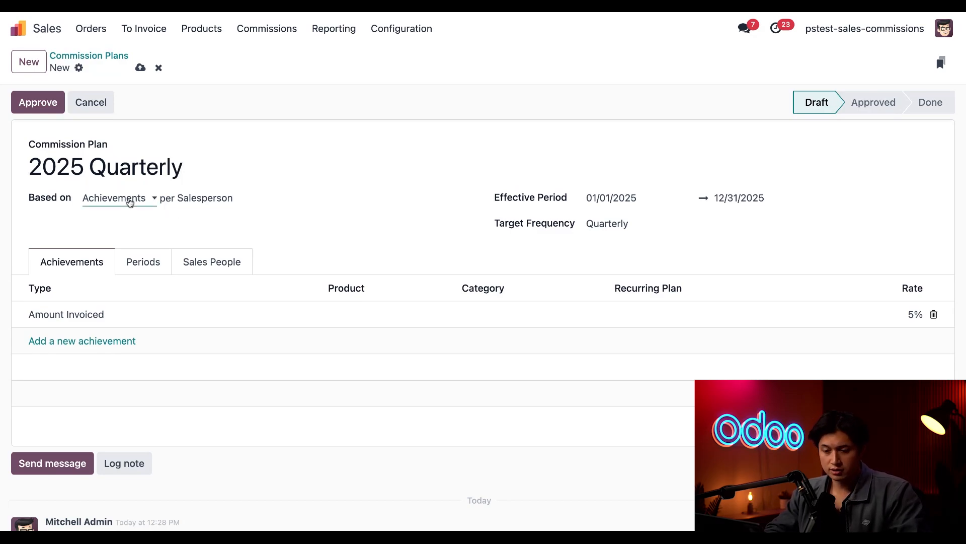
Step: Base the plan on Targets
left_click(119, 198)
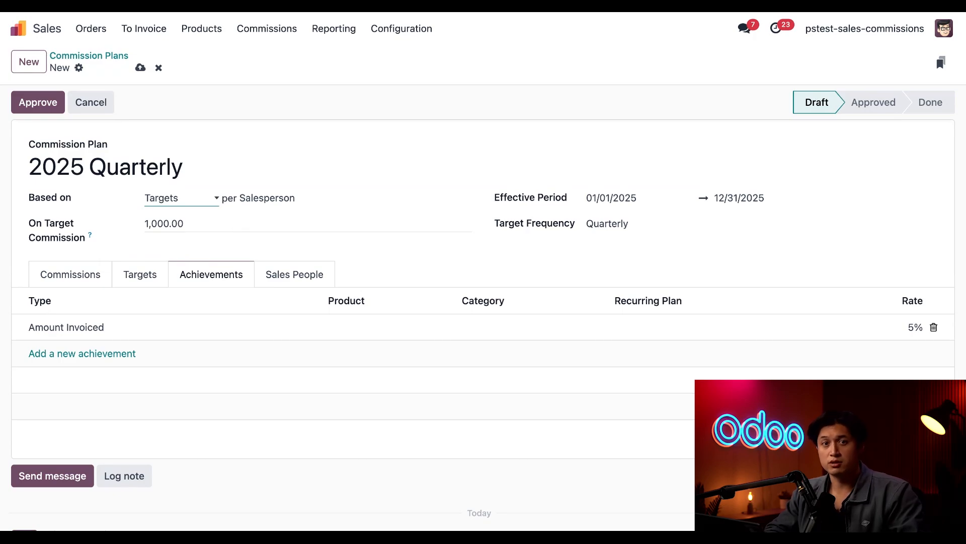
mouse_move(85, 234)
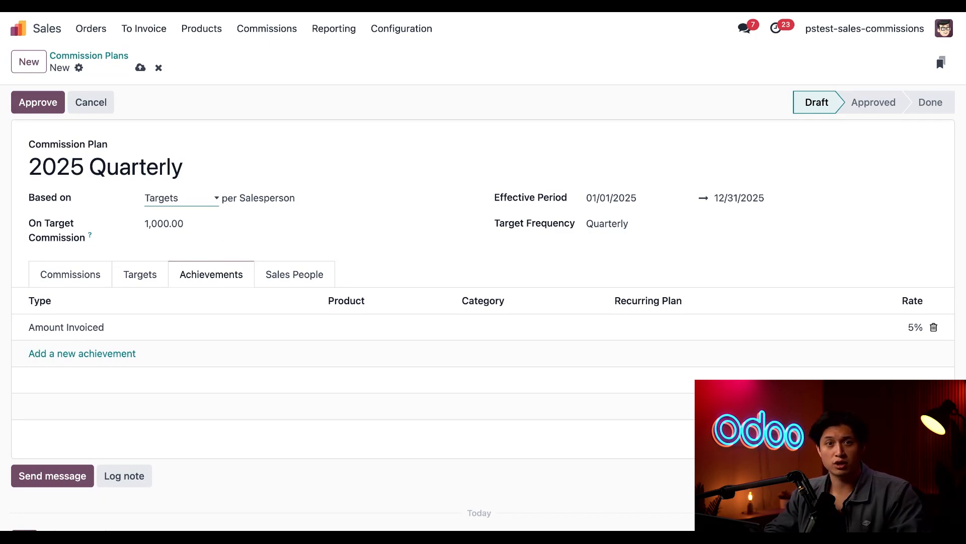
Step: Set the on-target commission to 2,000.00 and keep Quarterly target frequency
left_click(181, 224)
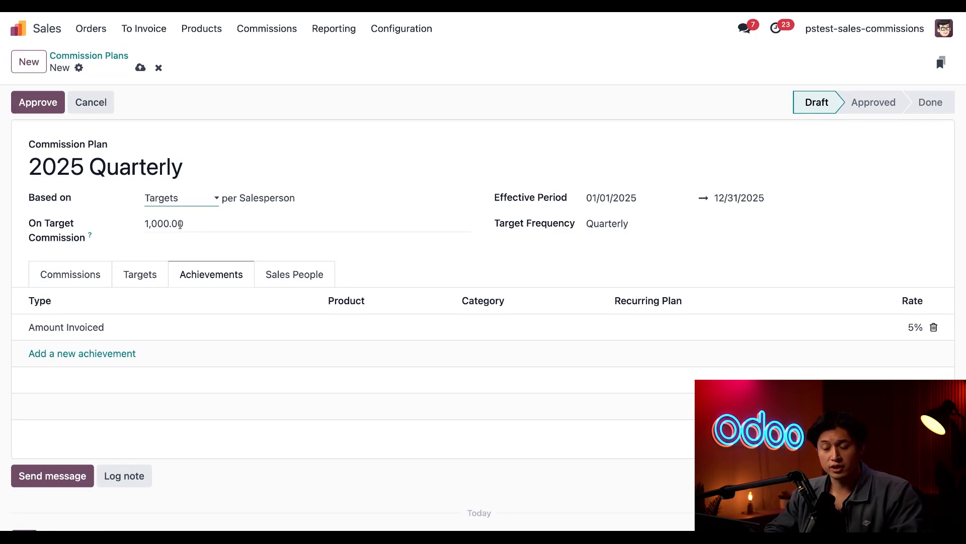
type("20")
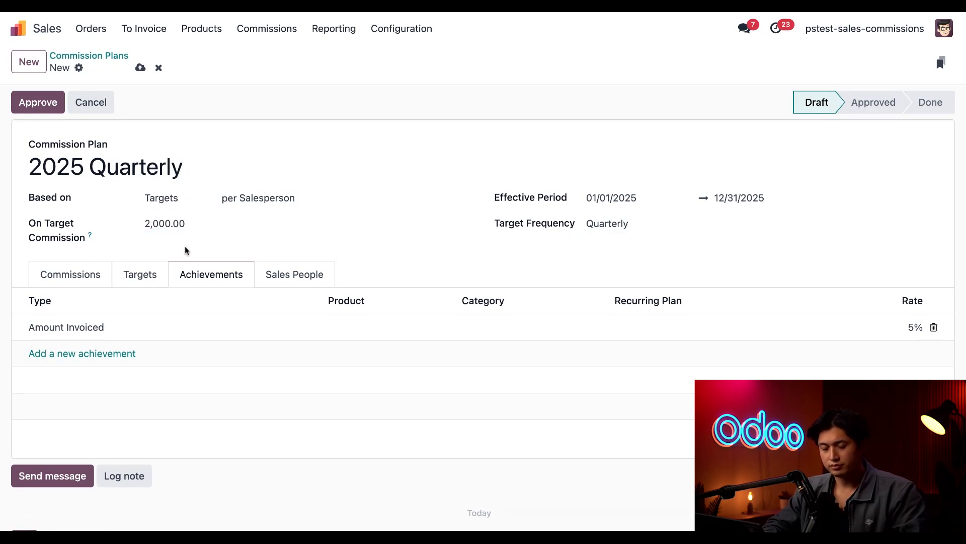
mouse_move(643, 218)
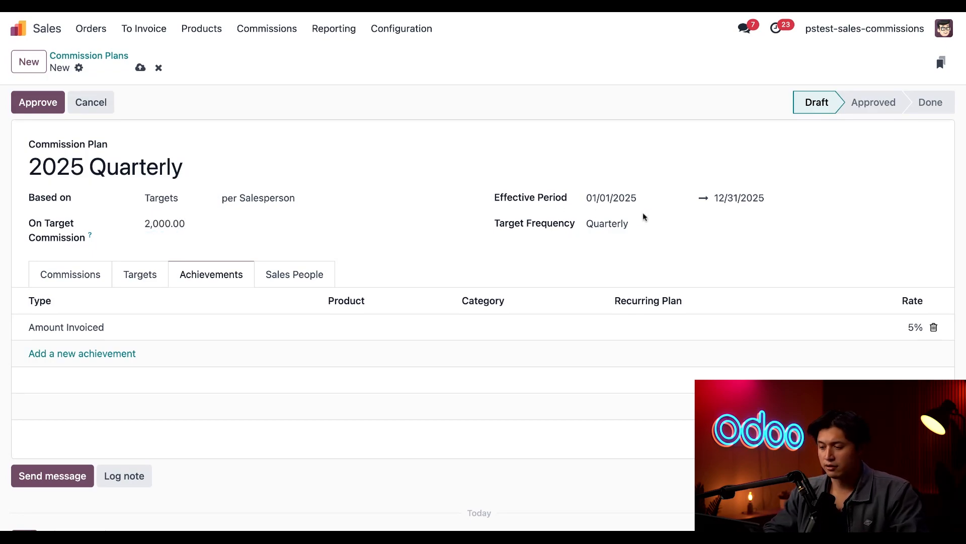
mouse_move(680, 217)
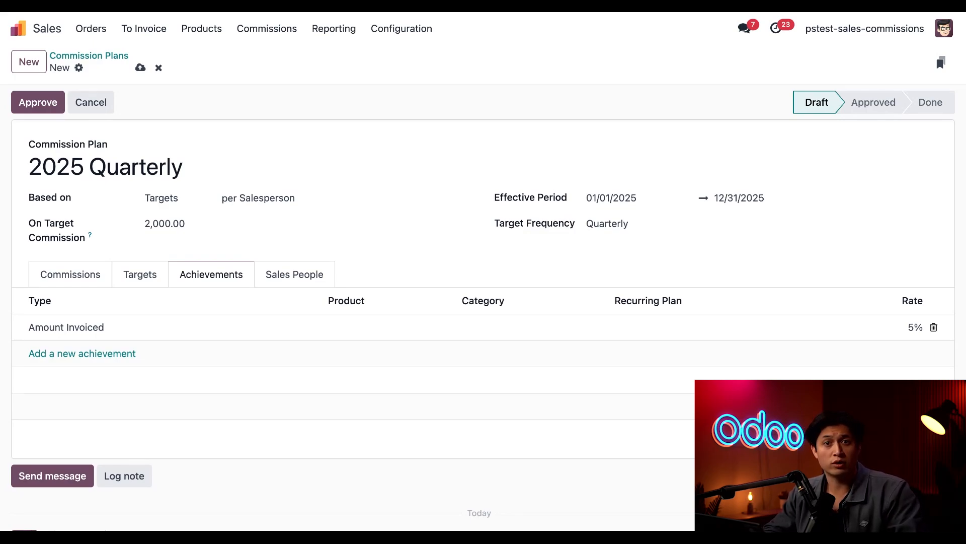
mouse_move(718, 214)
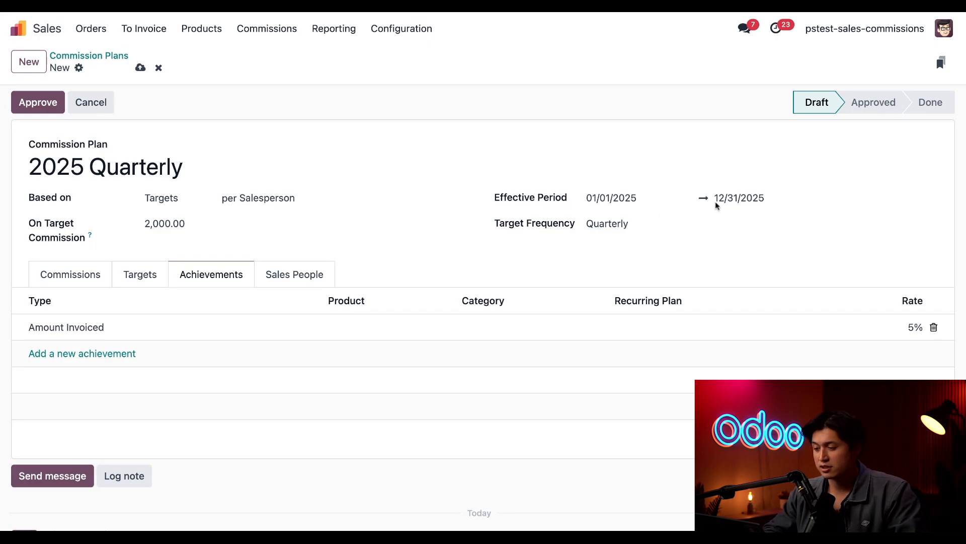
mouse_move(743, 218)
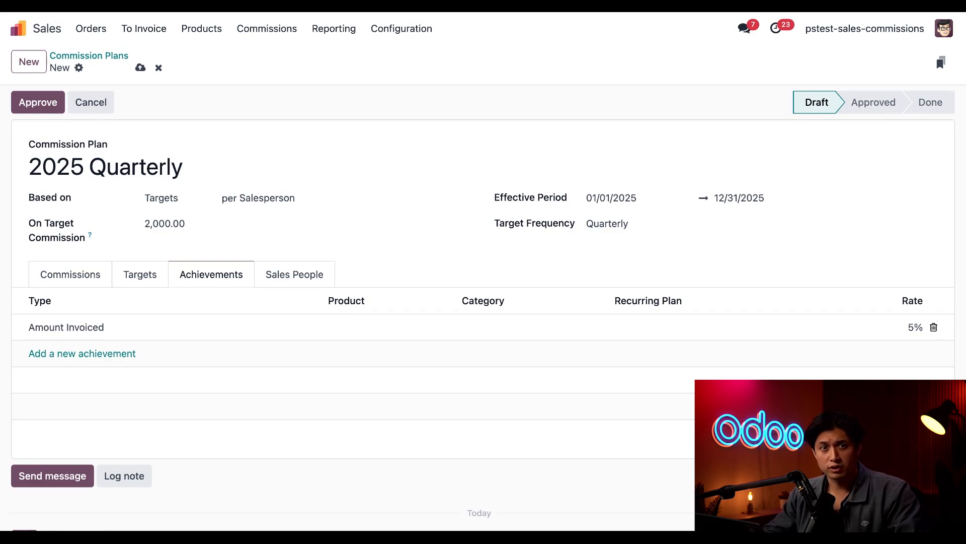
mouse_move(568, 237)
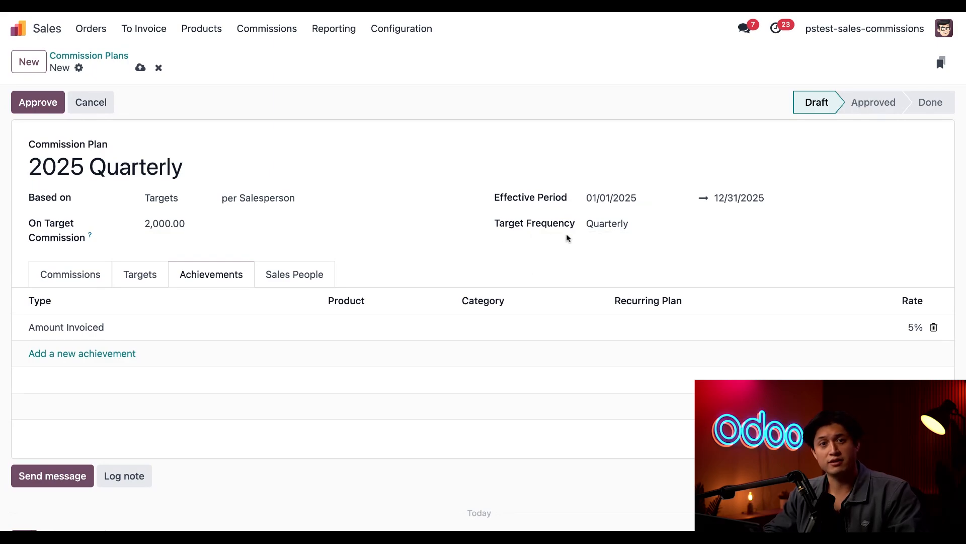
mouse_move(600, 239)
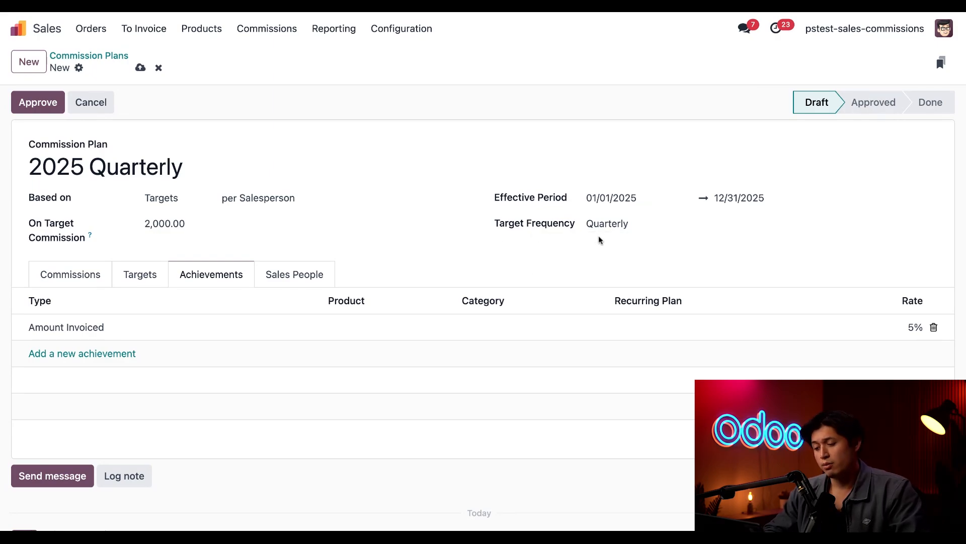
left_click(614, 224)
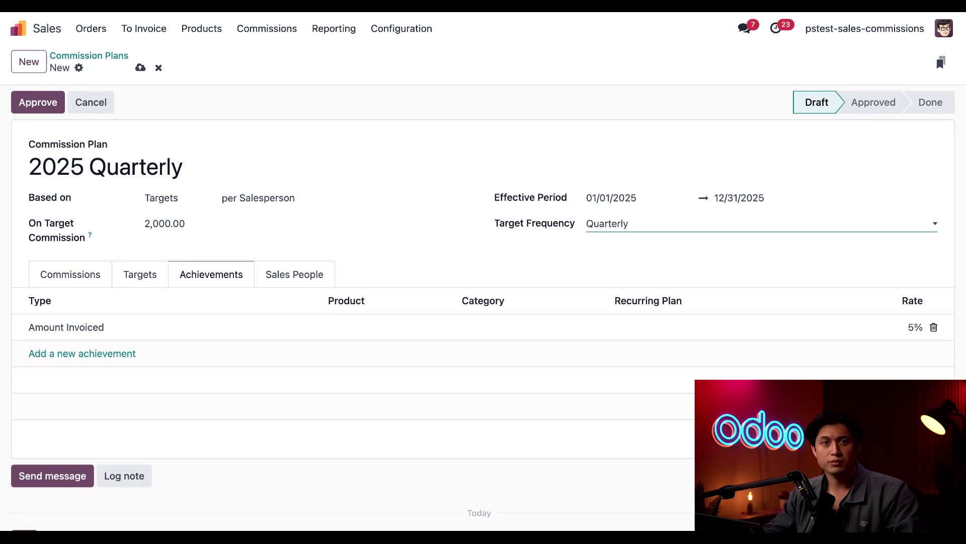
mouse_move(535, 269)
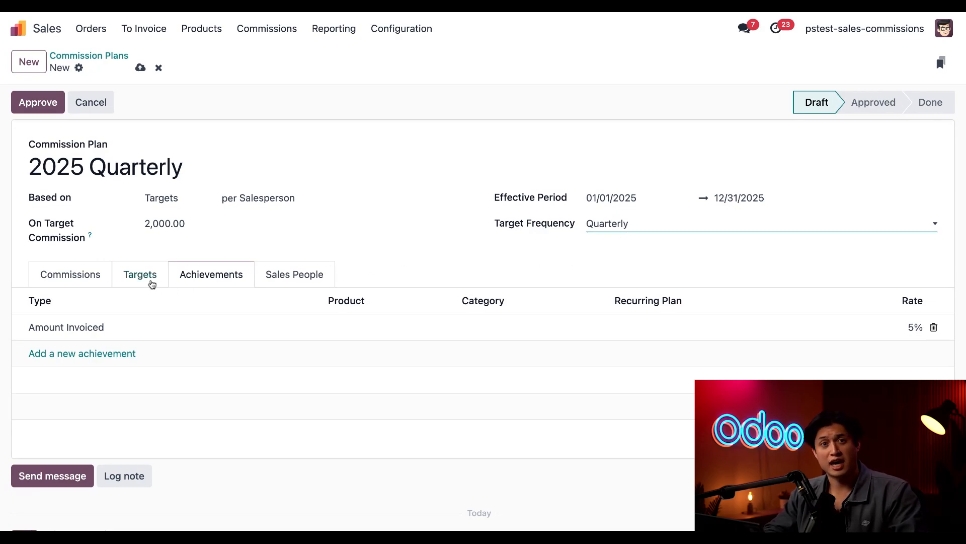
Step: Set a 10,000.00 target for each of 2025 Q1, Q2, Q3 and Q4
left_click(140, 274)
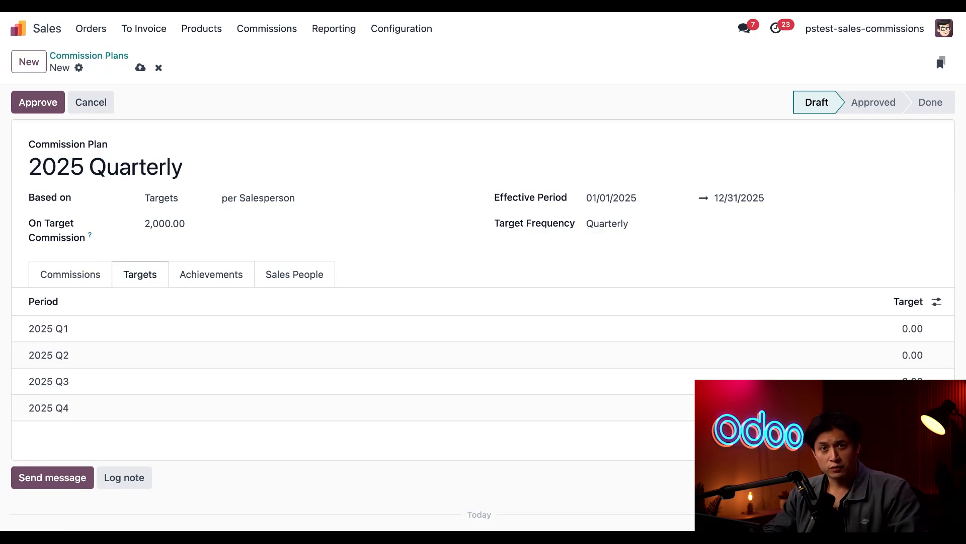
scroll("down", 3)
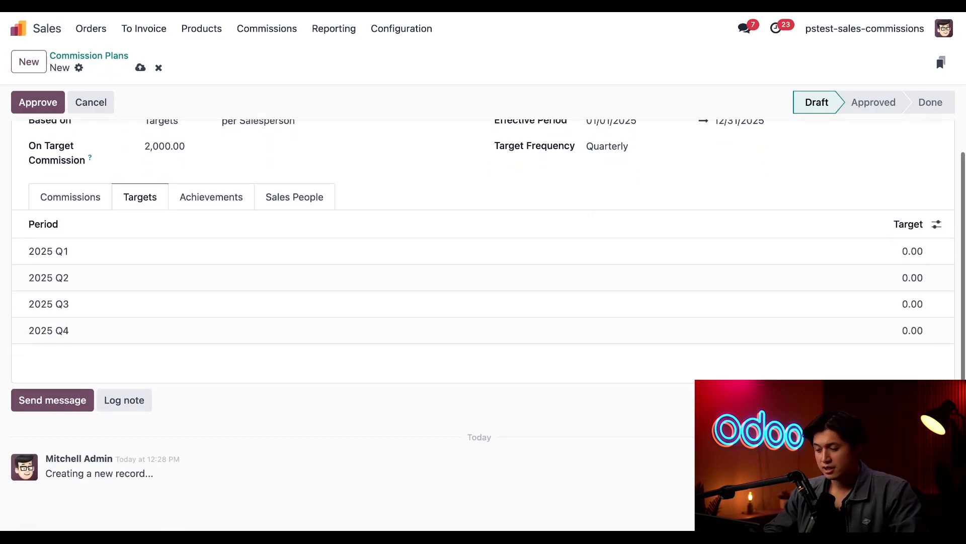
mouse_move(368, 347)
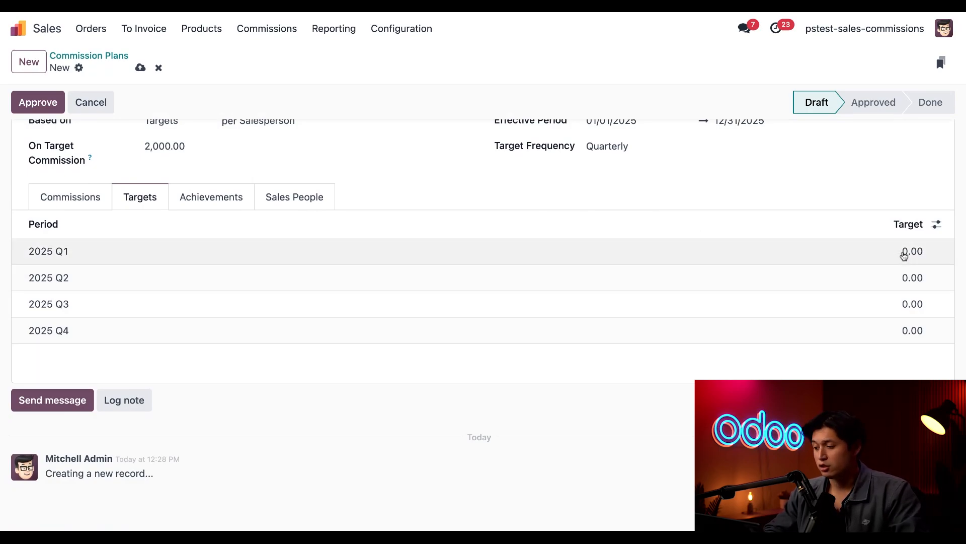
type("100")
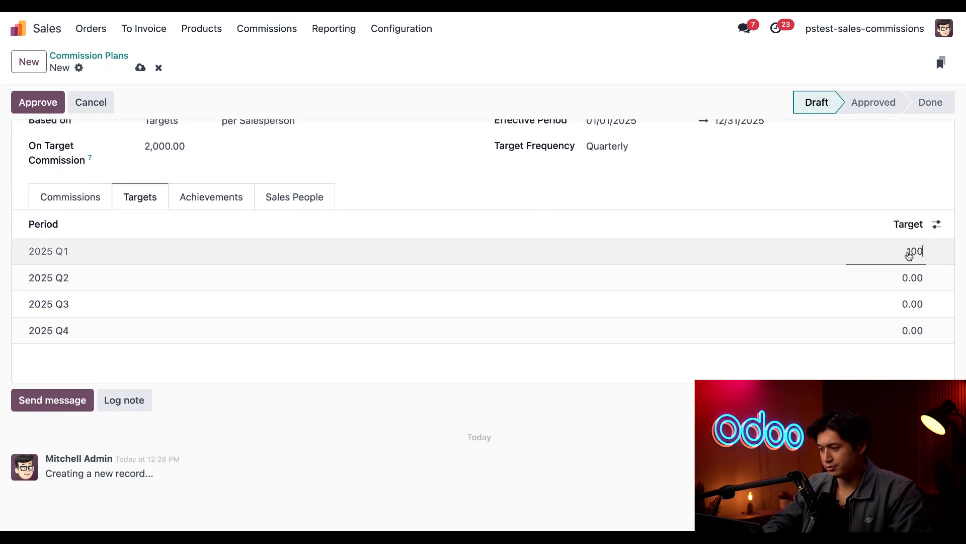
left_click(910, 278)
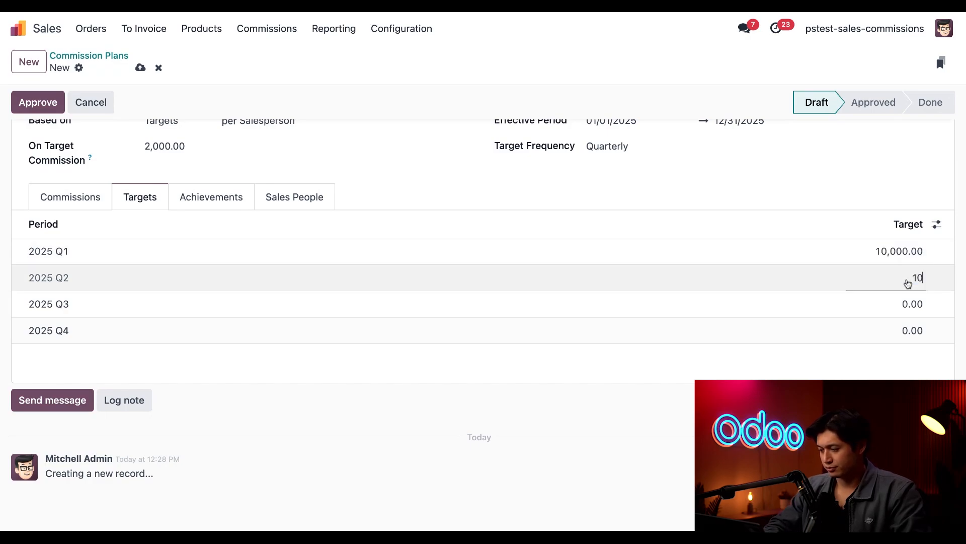
left_click(908, 311)
type("1")
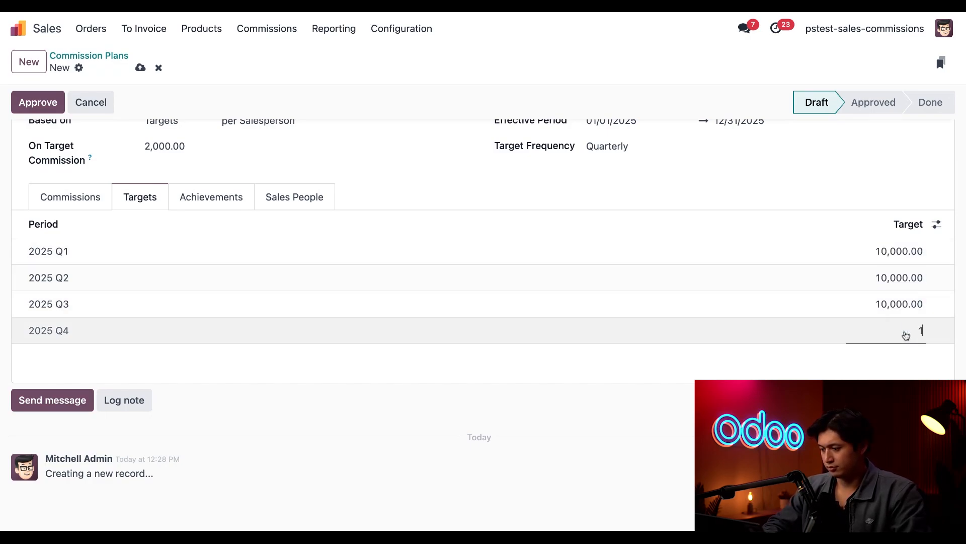
type("0000")
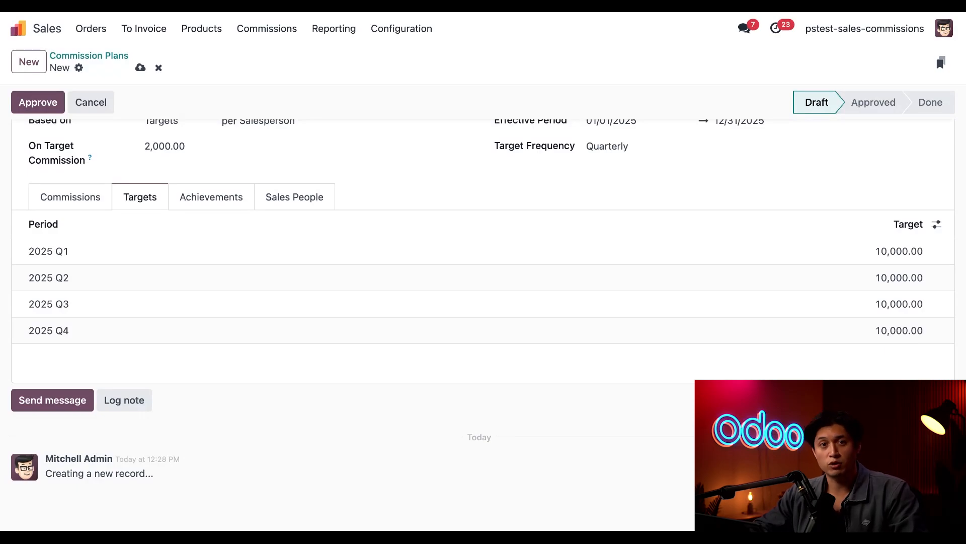
mouse_move(429, 167)
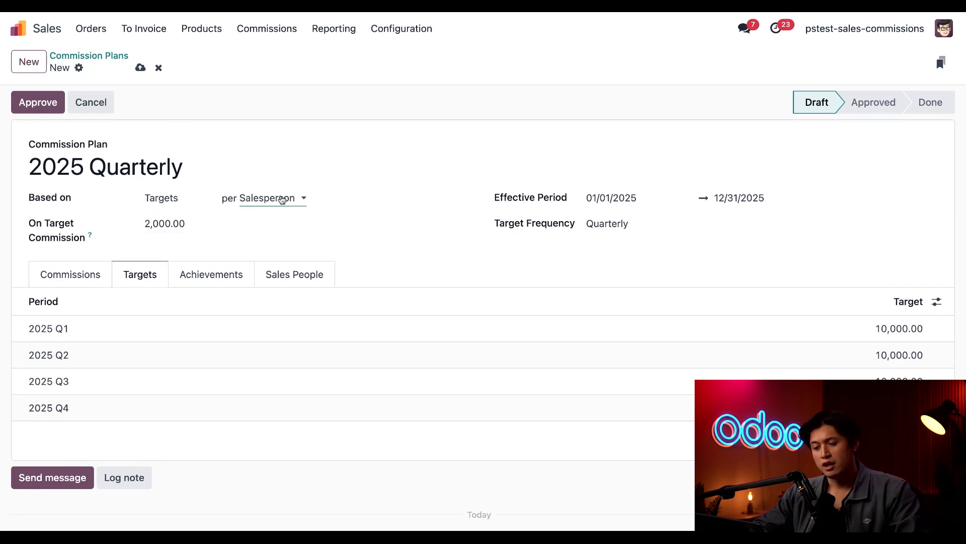
Step: Try targets per Sales Team, then keep them per Salesperson
left_click(272, 198)
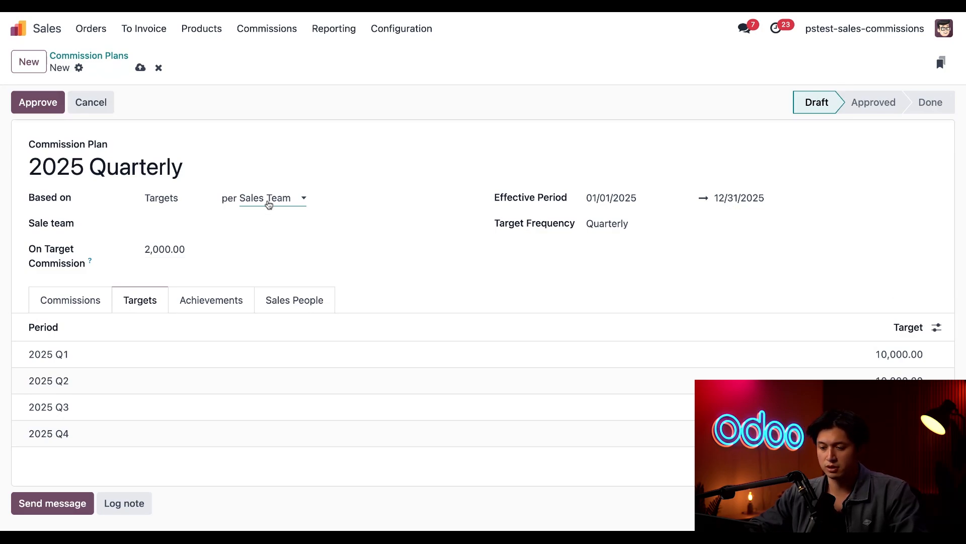
left_click(269, 198)
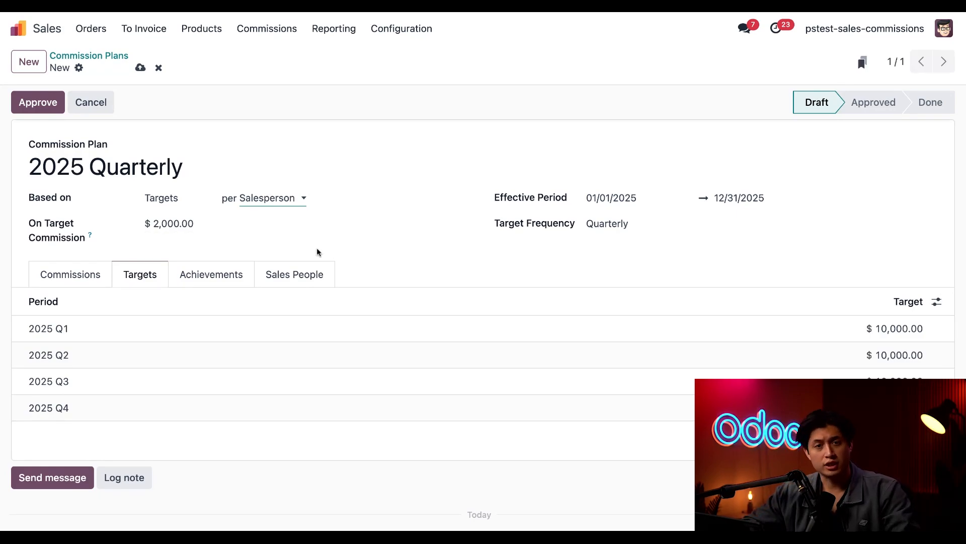
left_click(211, 274)
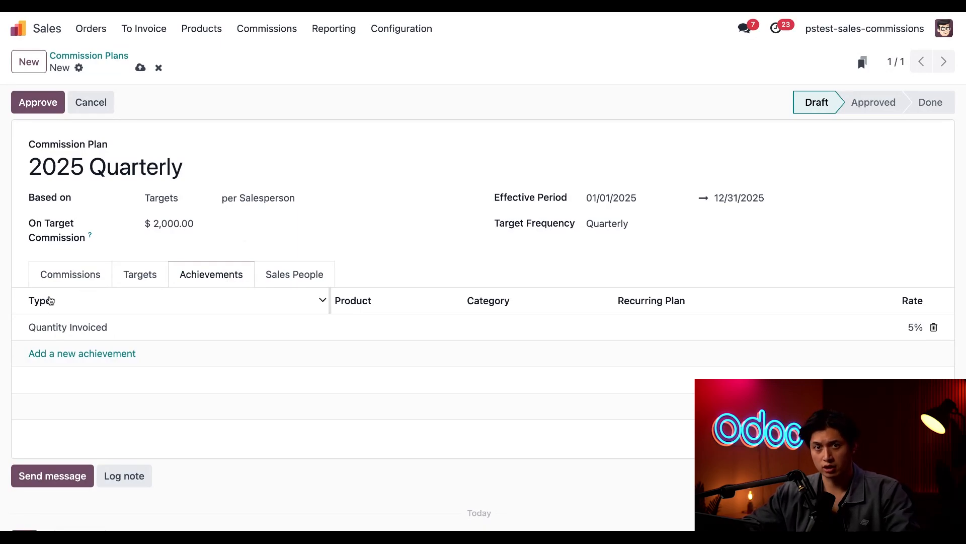
Step: Make the achievement Amount Invoiced at a 100% rate
left_click(67, 327)
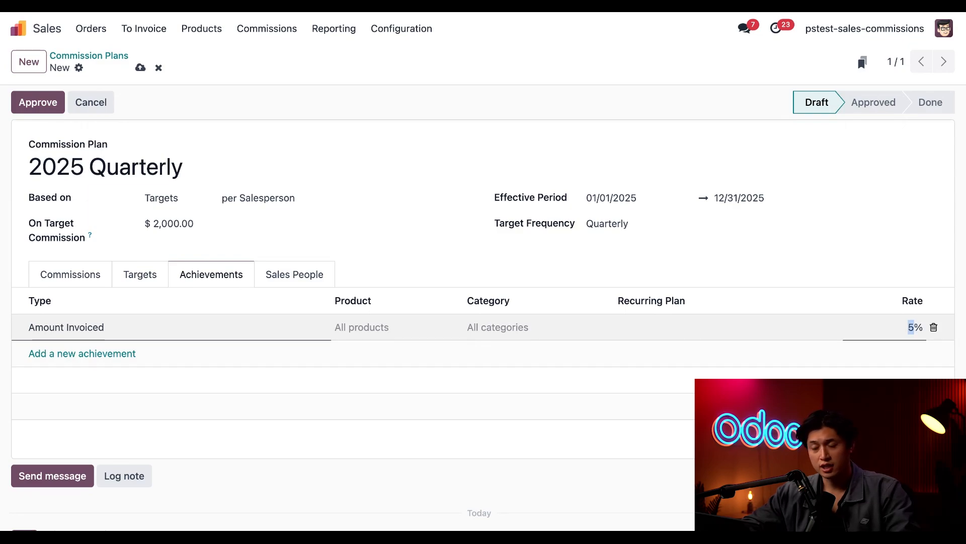
type("100")
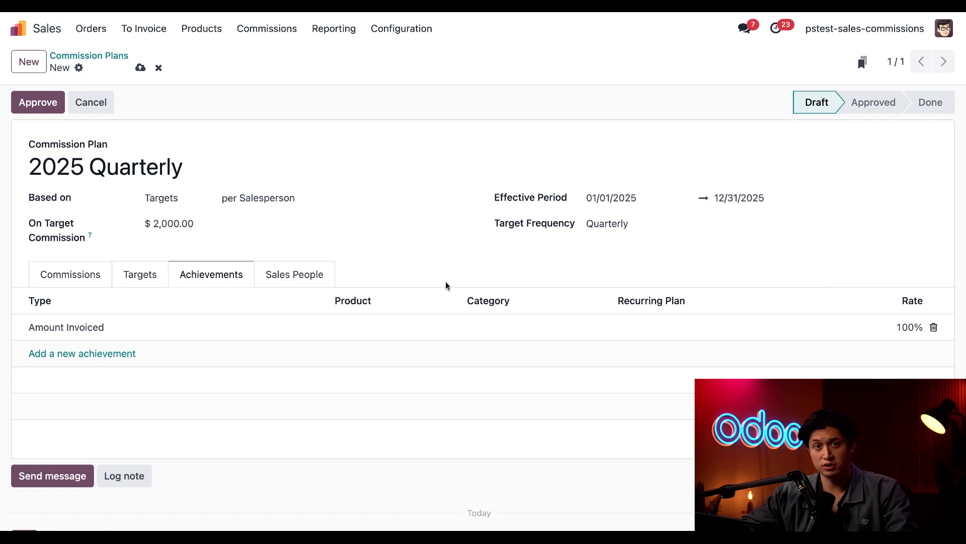
left_click(294, 274)
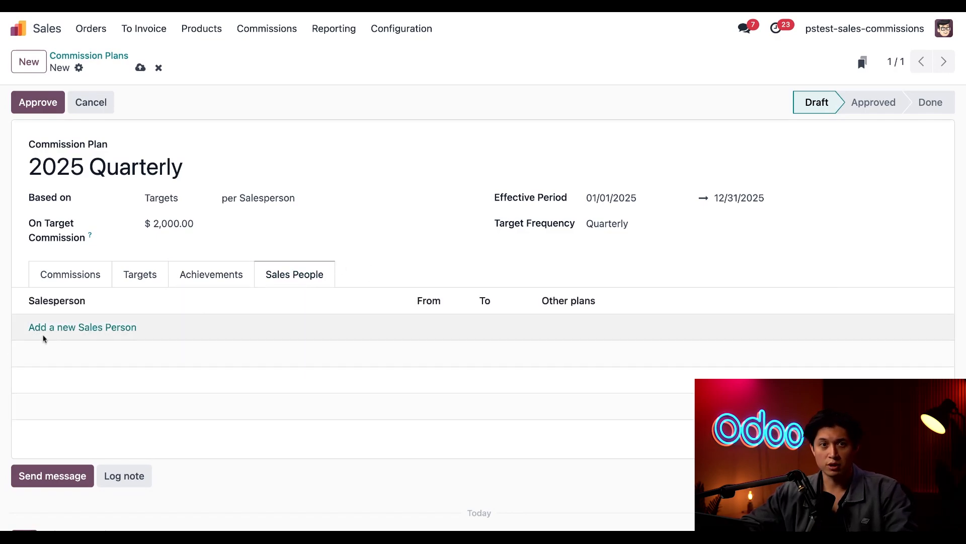
Step: Assign Mindy Turnip as the only salesperson, removing the extra Mitchell Admin line
left_click(83, 327)
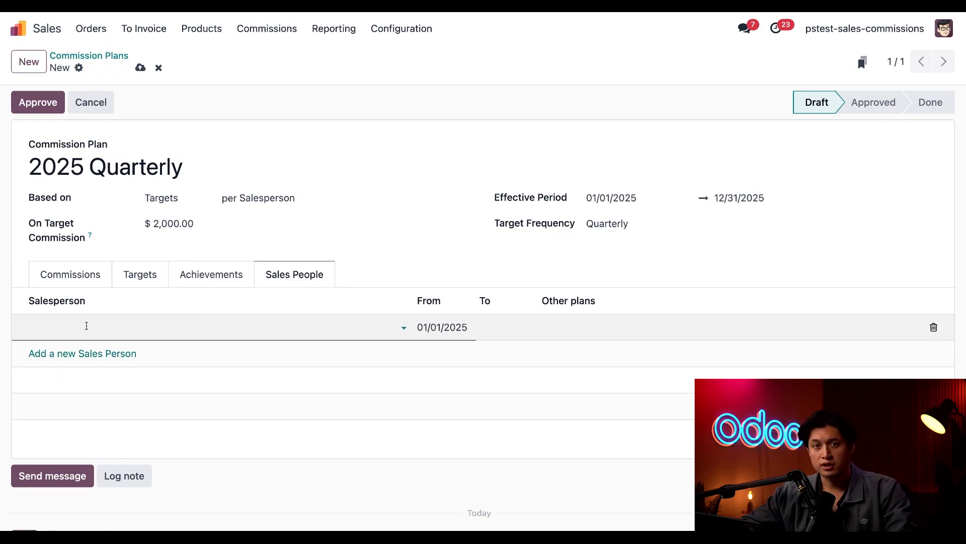
left_click(87, 326)
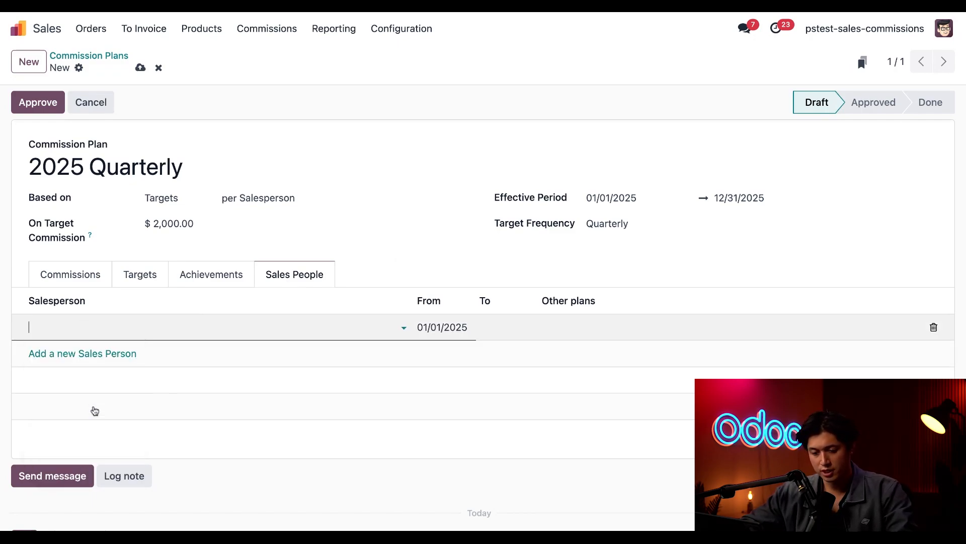
type("Mindy Turnip")
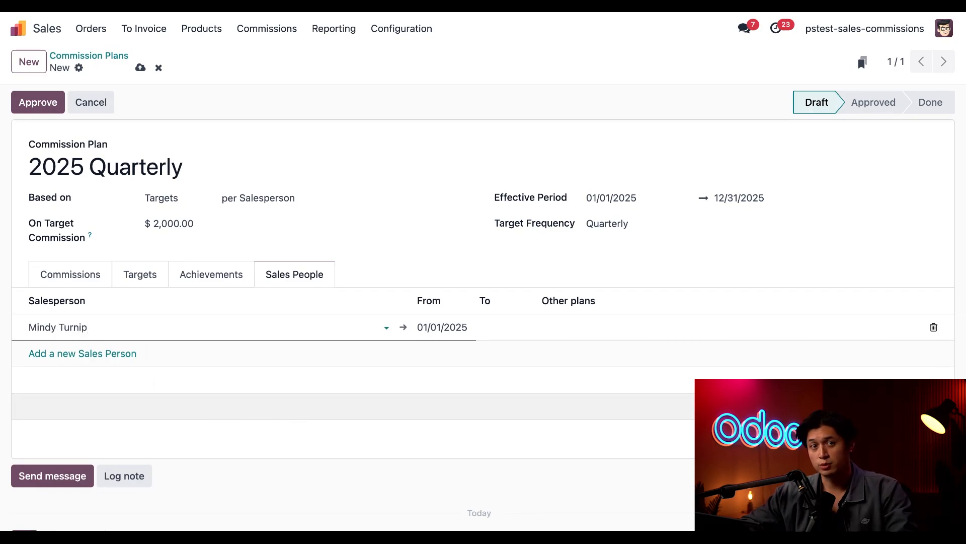
mouse_move(340, 400)
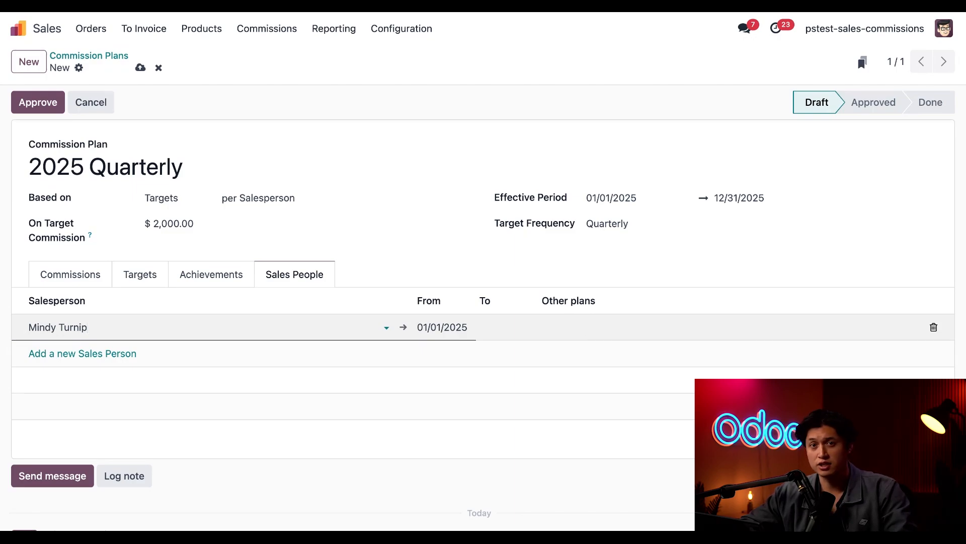
mouse_move(125, 347)
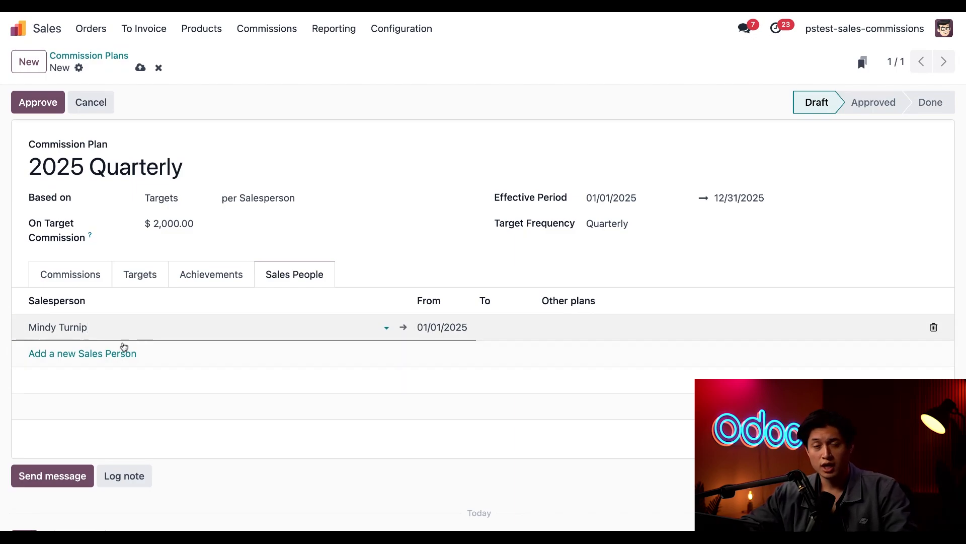
left_click(83, 353)
type("Mitchell Admin")
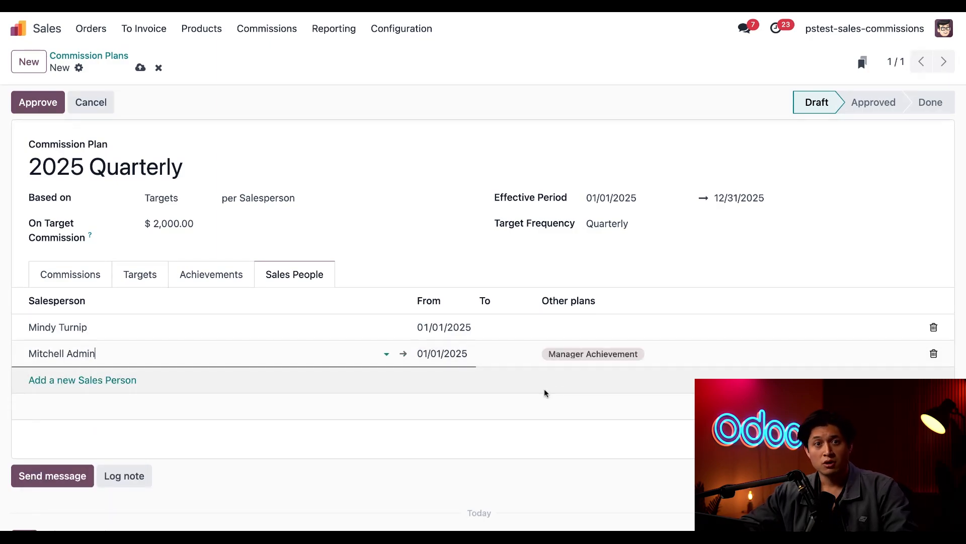
mouse_move(614, 367)
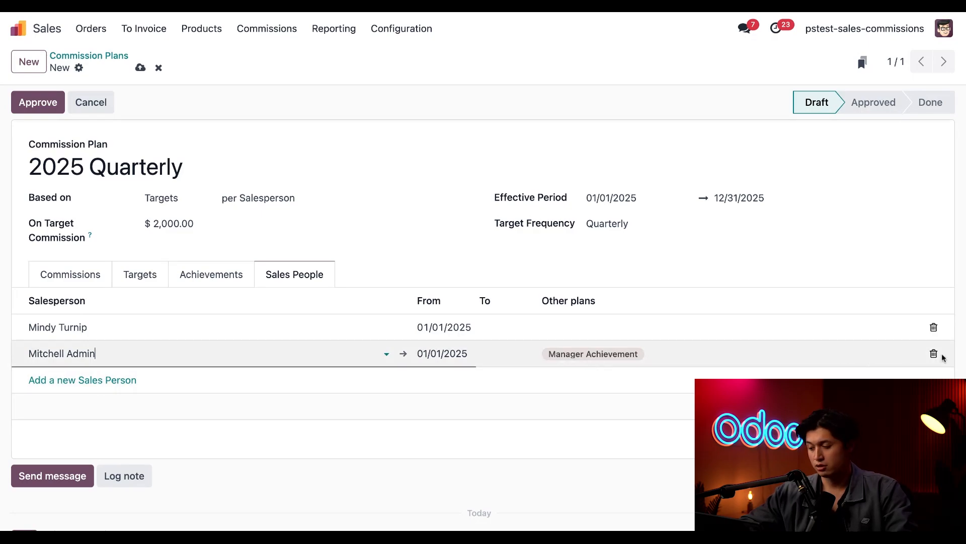
left_click(934, 353)
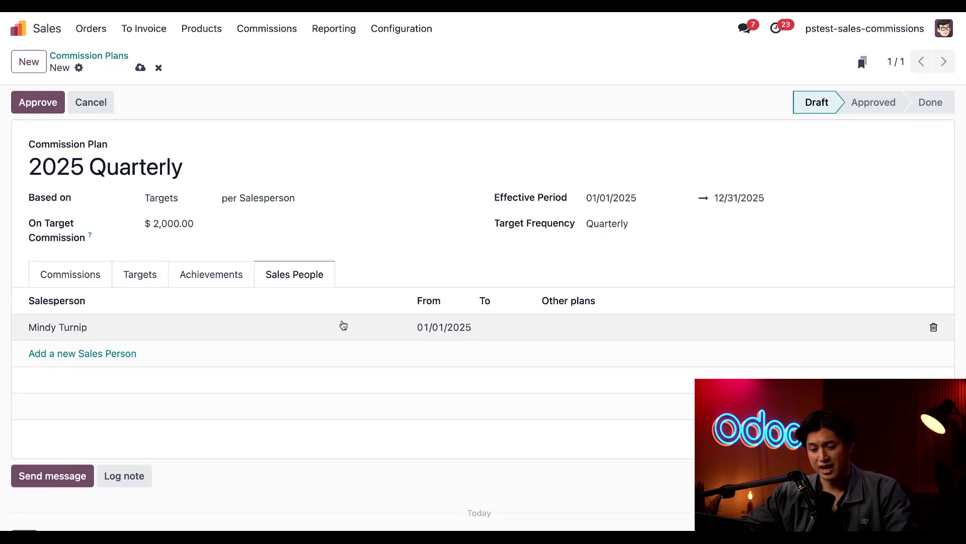
left_click(71, 274)
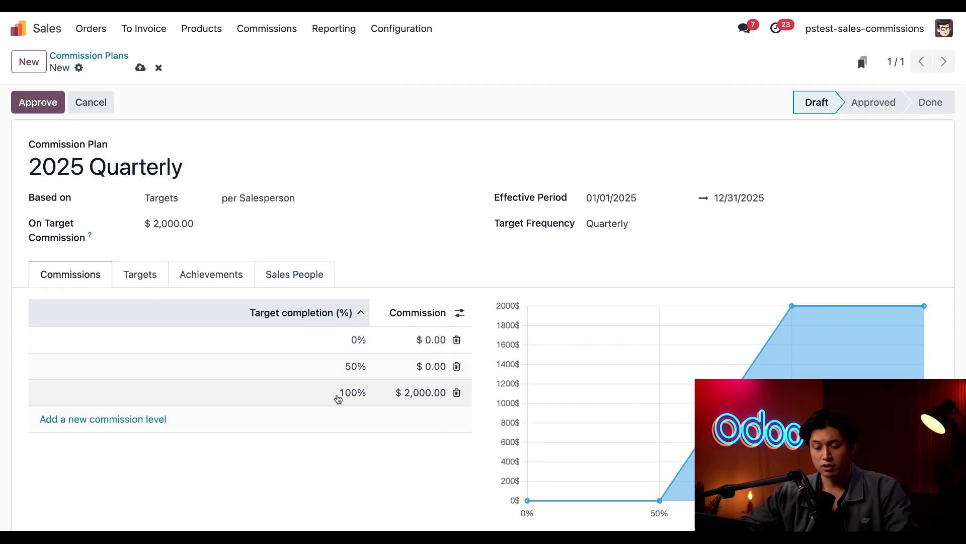
mouse_move(354, 402)
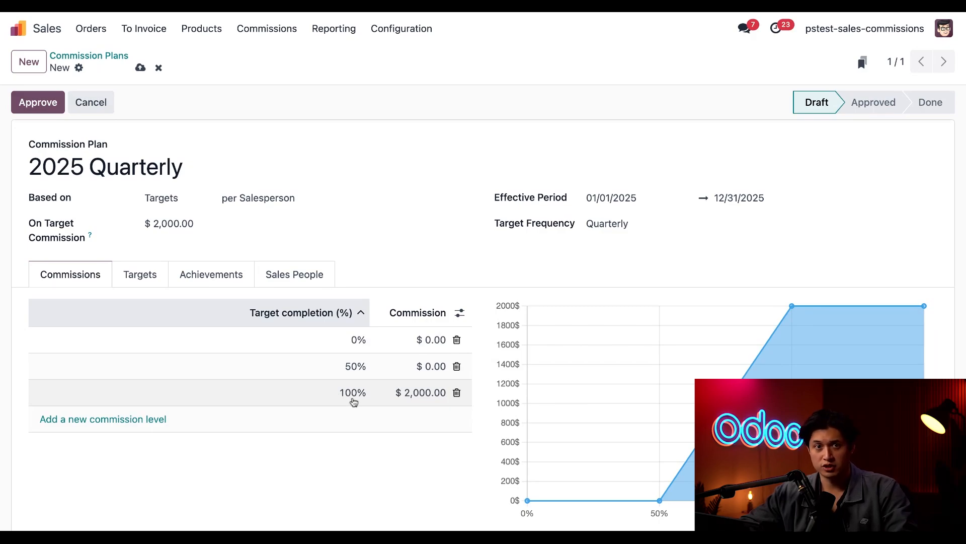
mouse_move(433, 409)
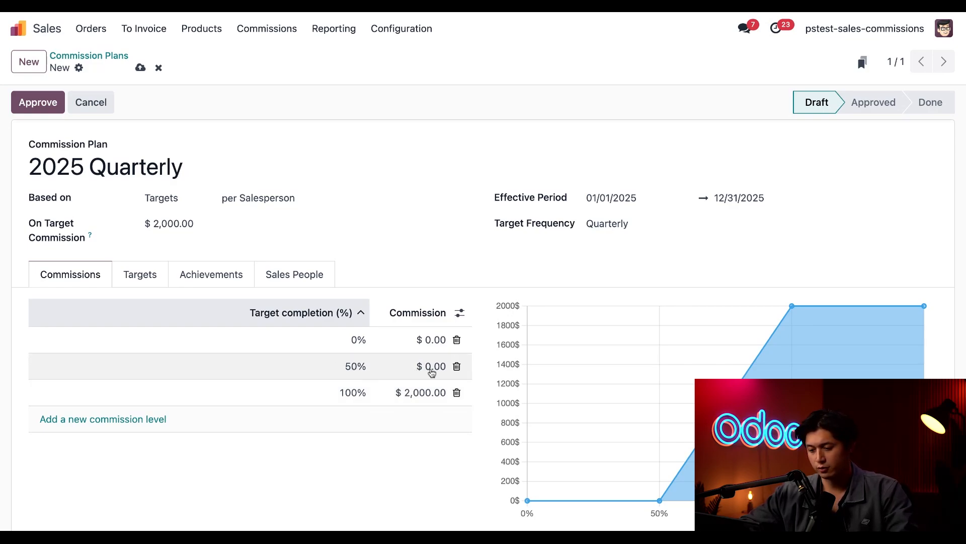
Step: Set the 50% completion level's commission to 500.00
left_click(435, 367)
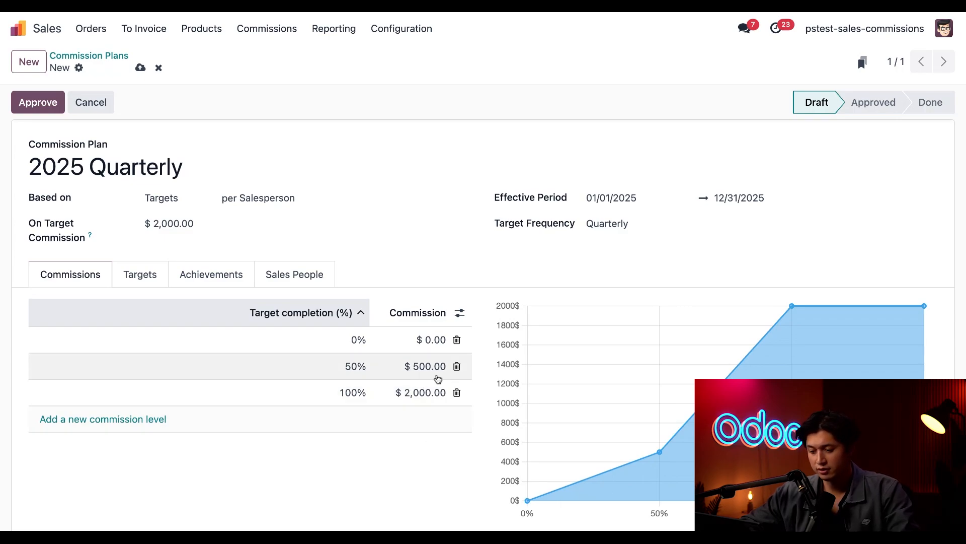
mouse_move(396, 467)
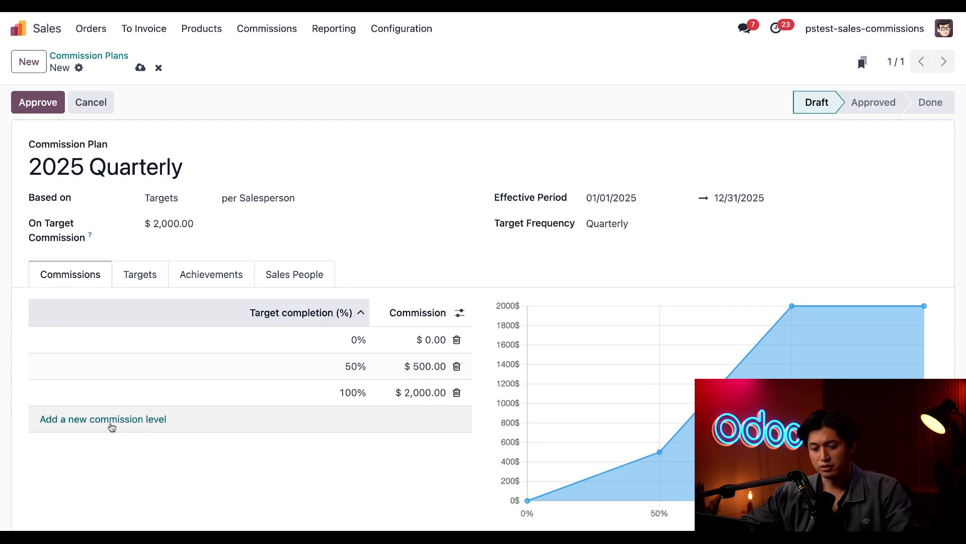
Step: Add commission levels paying 3,500.00 at 150% and 4,000.00 at 200%
left_click(103, 419)
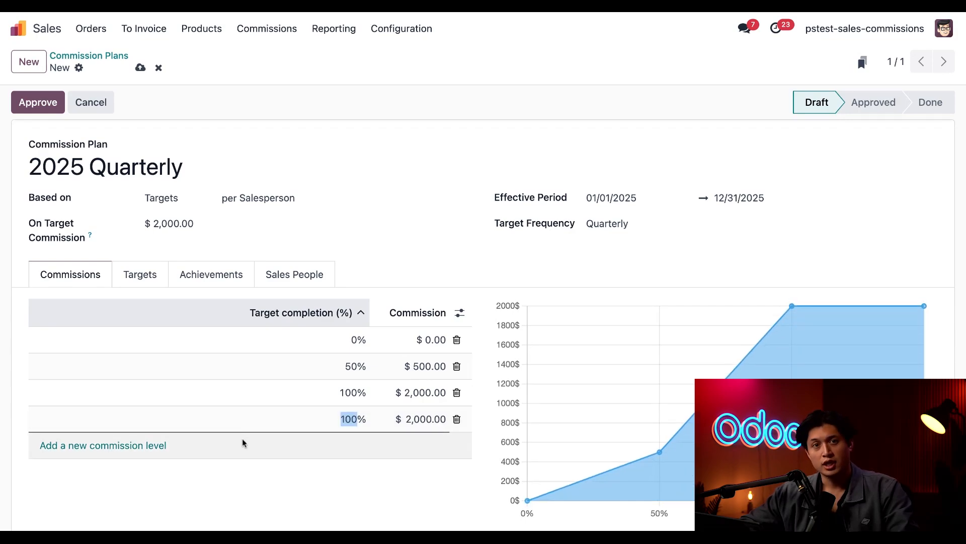
type("150")
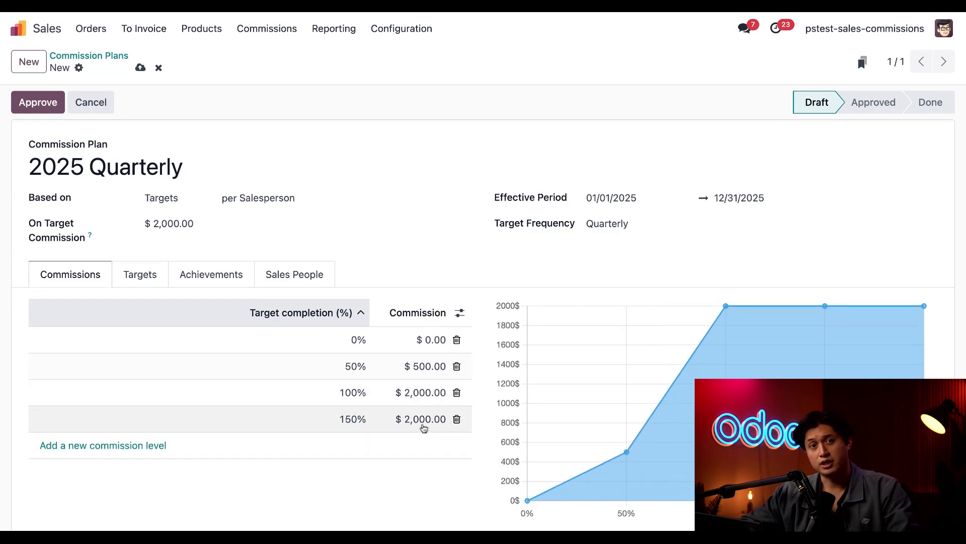
type("3500")
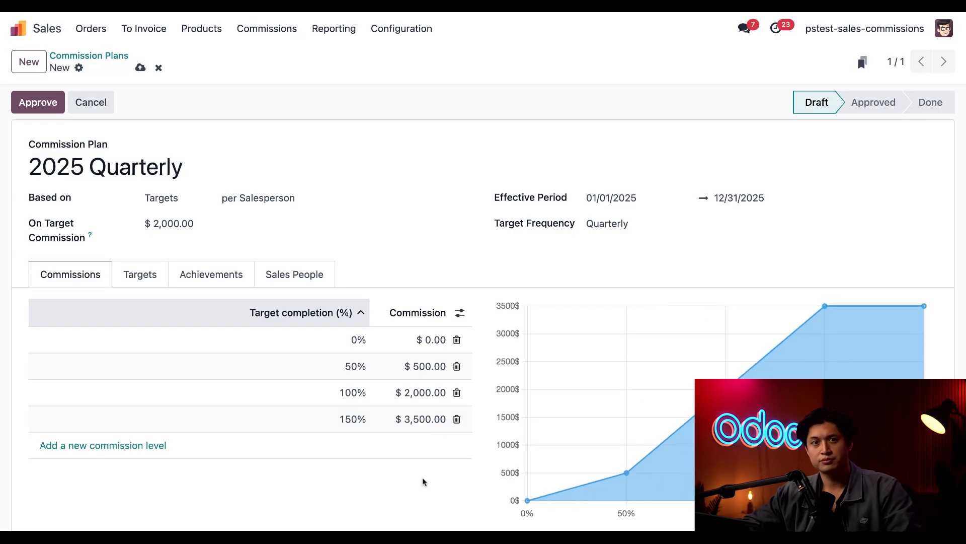
left_click(102, 445)
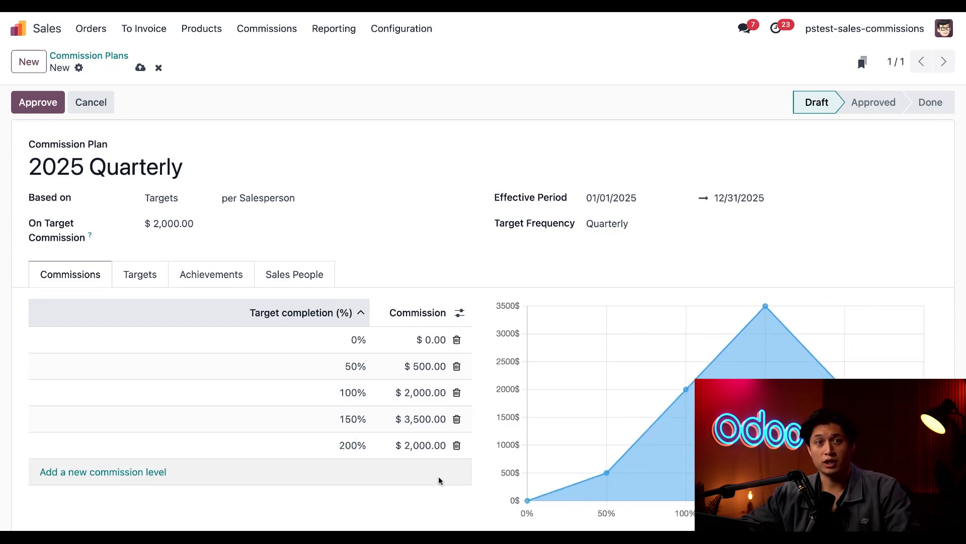
type("4000")
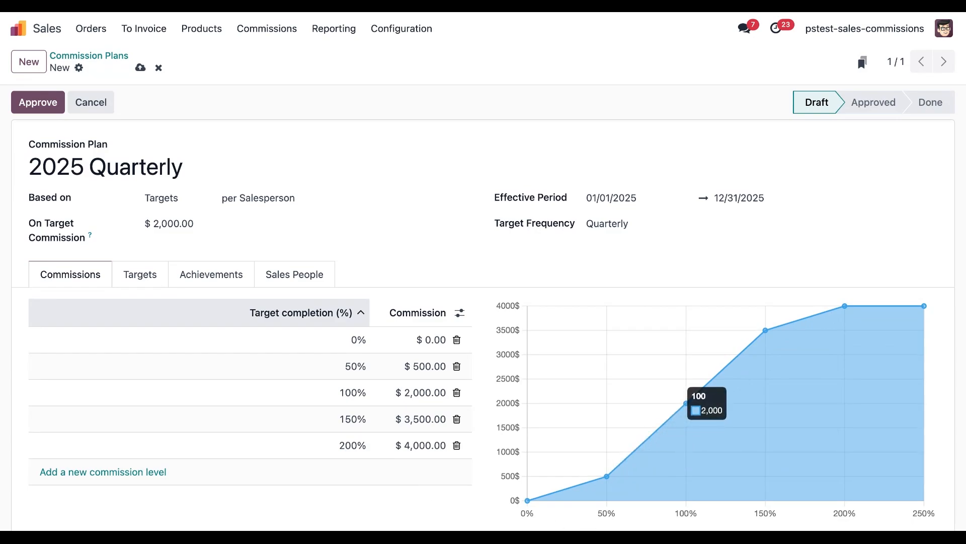
mouse_move(528, 513)
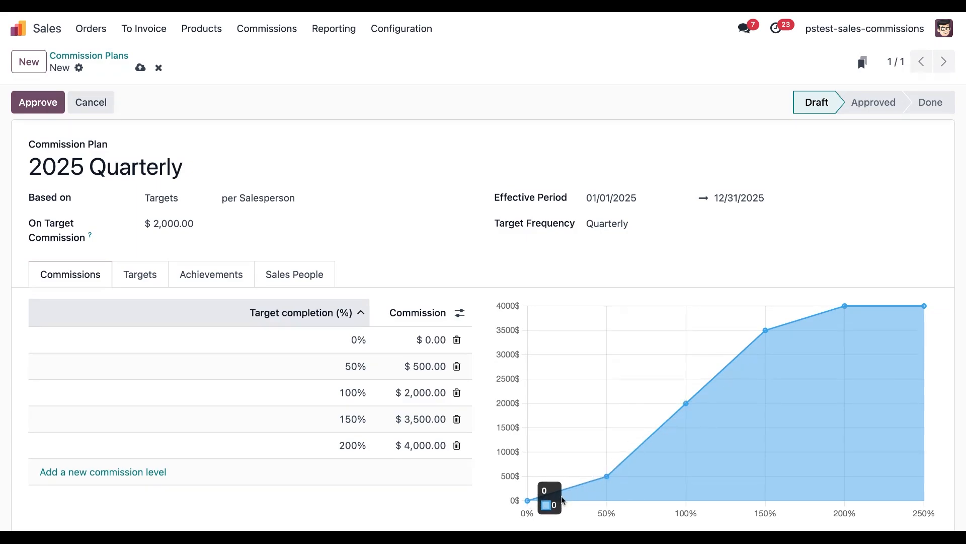
mouse_move(673, 431)
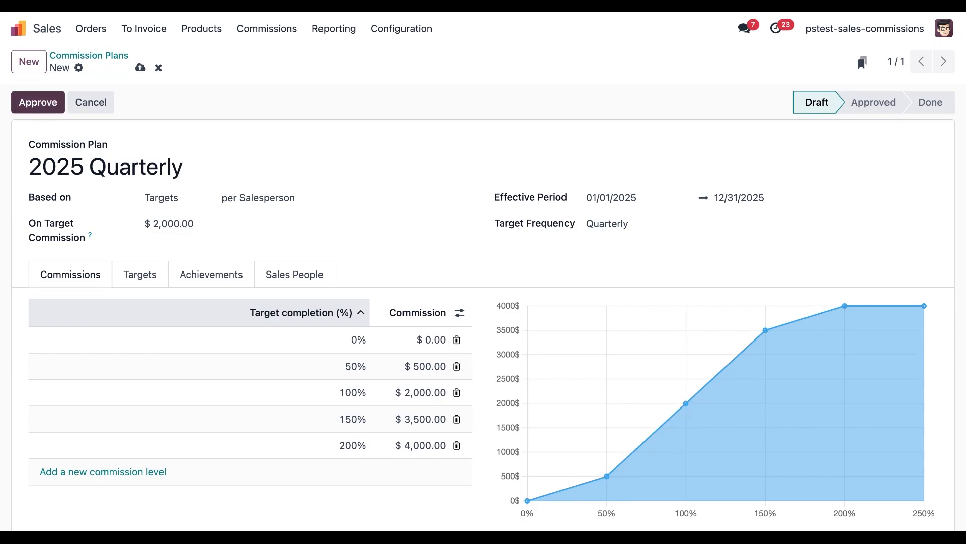
Step: Approve the 2025 Quarterly commission plan
left_click(38, 103)
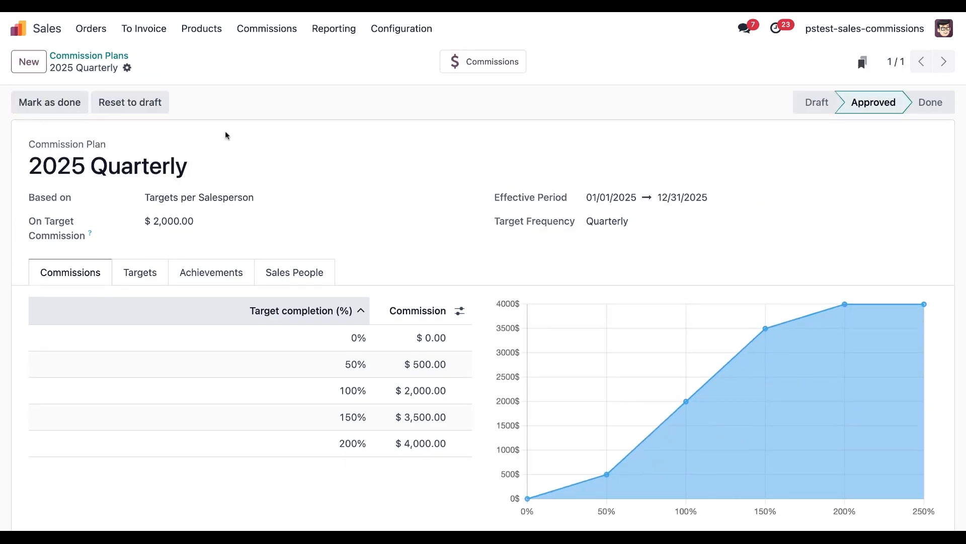